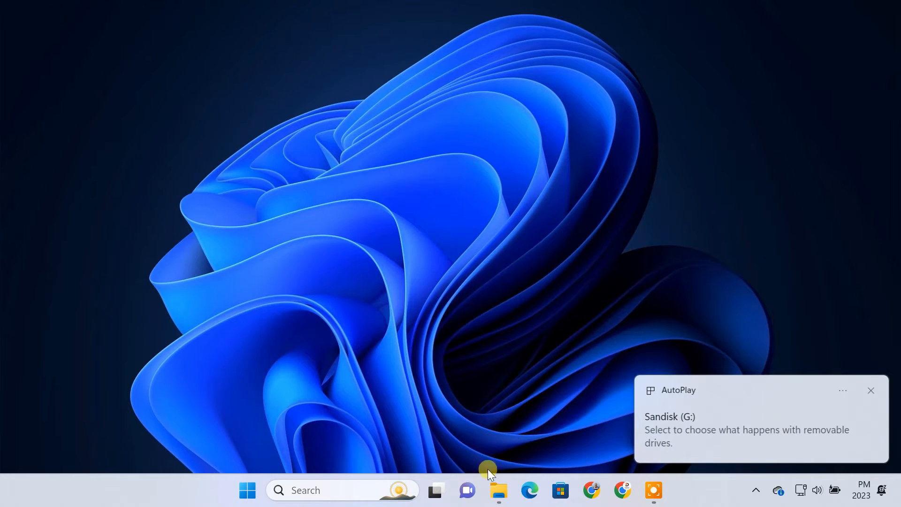
# Confirm the empty 31.9 GB Sandisk (G:) drive in This PC, then search Windows for 'recovery drive'
pyautogui.click(498, 490)
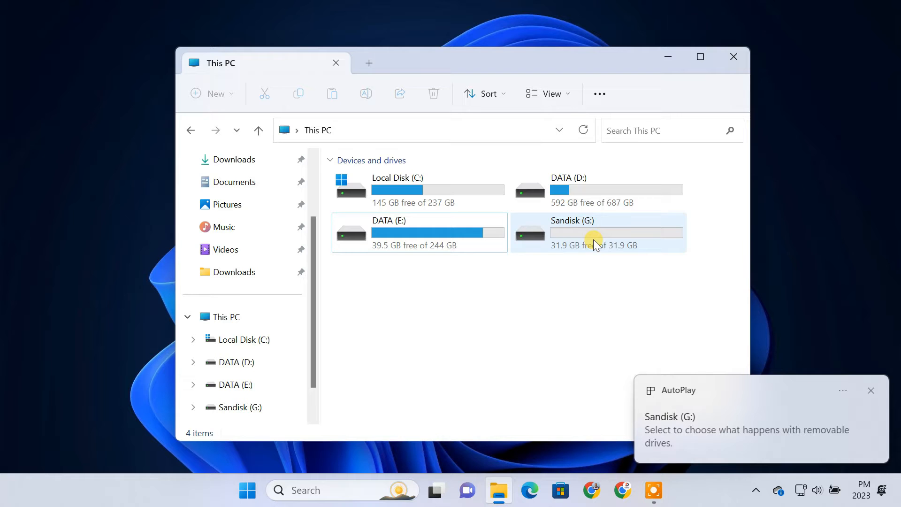
pyautogui.click(598, 232)
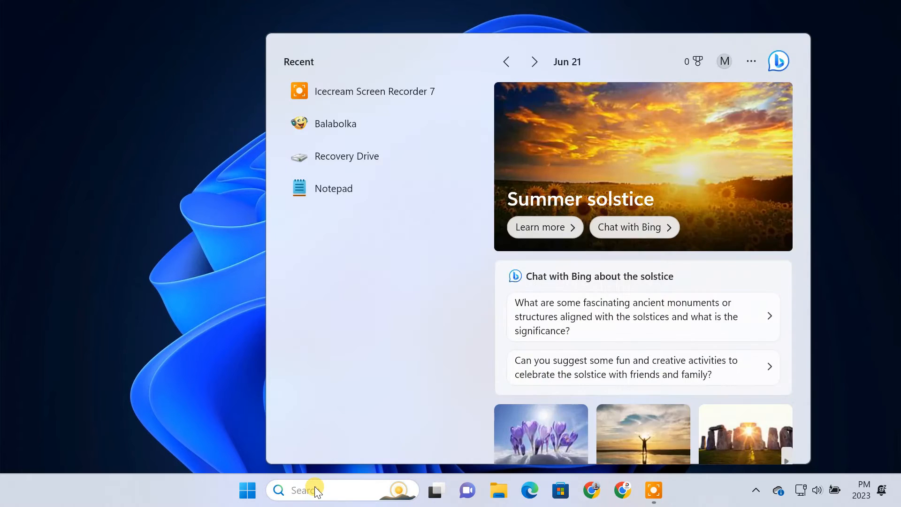
pyautogui.write('recovery drive')
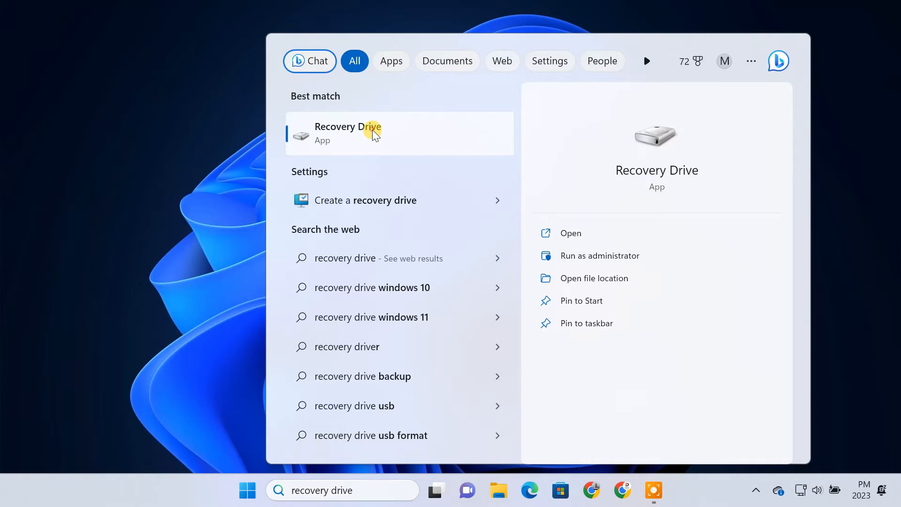
# Launch Recovery Drive, keep system file backup on, target G:\ (Sandisk) and create the drive
pyautogui.click(347, 133)
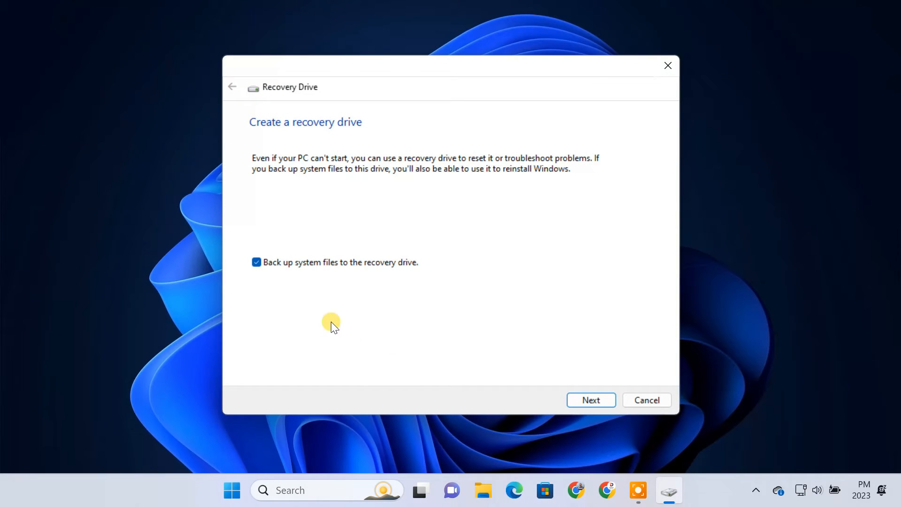
pyautogui.moveTo(385, 270)
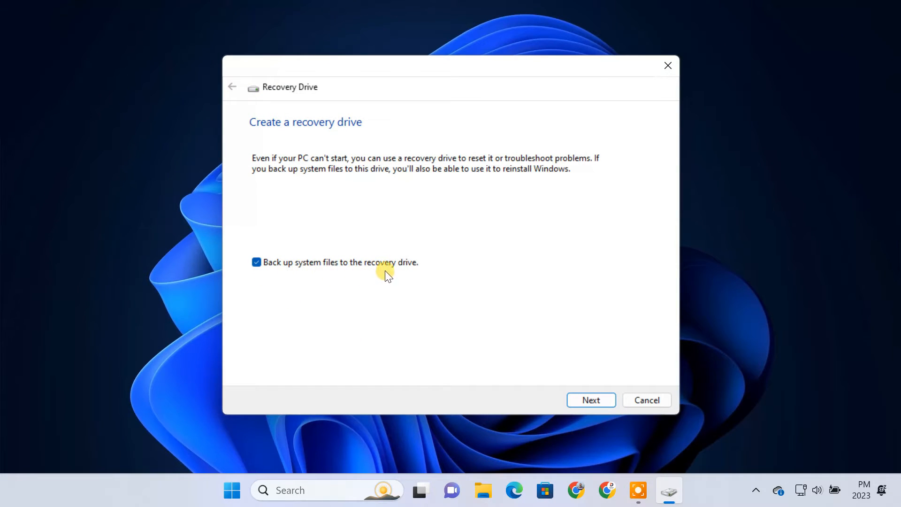
pyautogui.moveTo(438, 336)
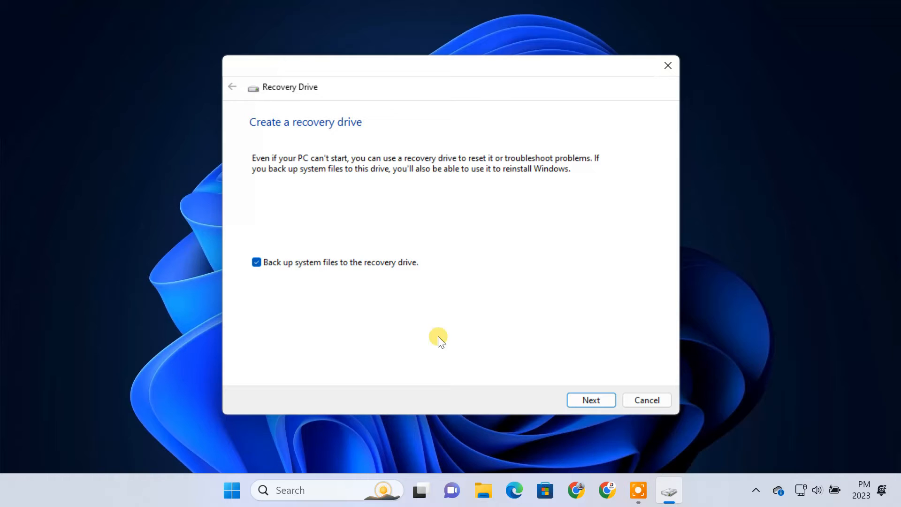
pyautogui.click(590, 400)
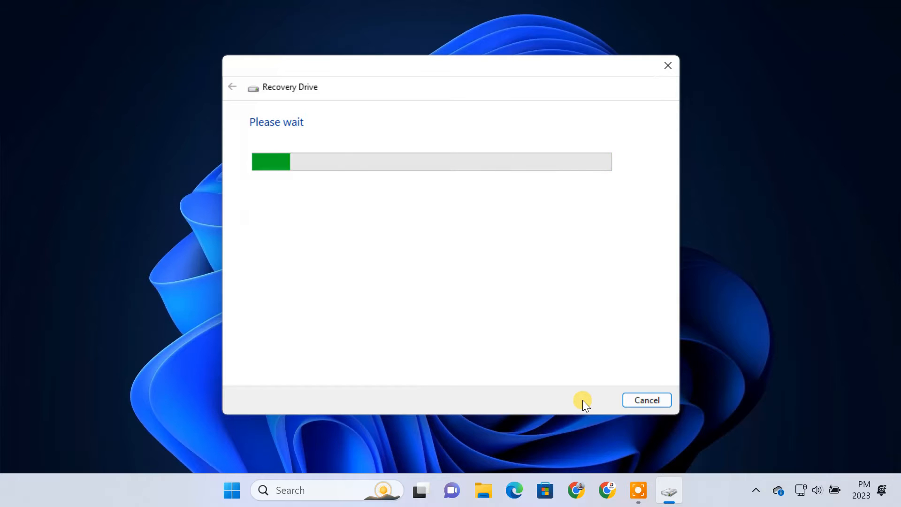
pyautogui.click(292, 213)
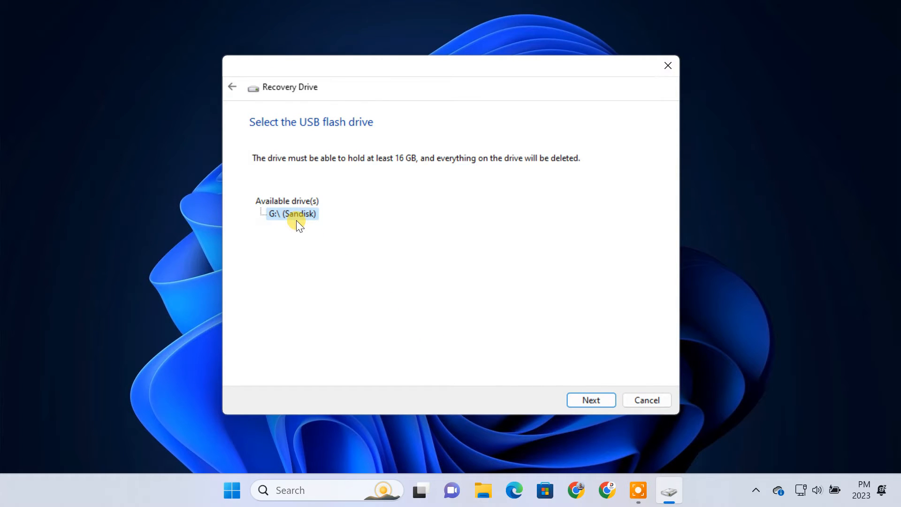
pyautogui.click(591, 400)
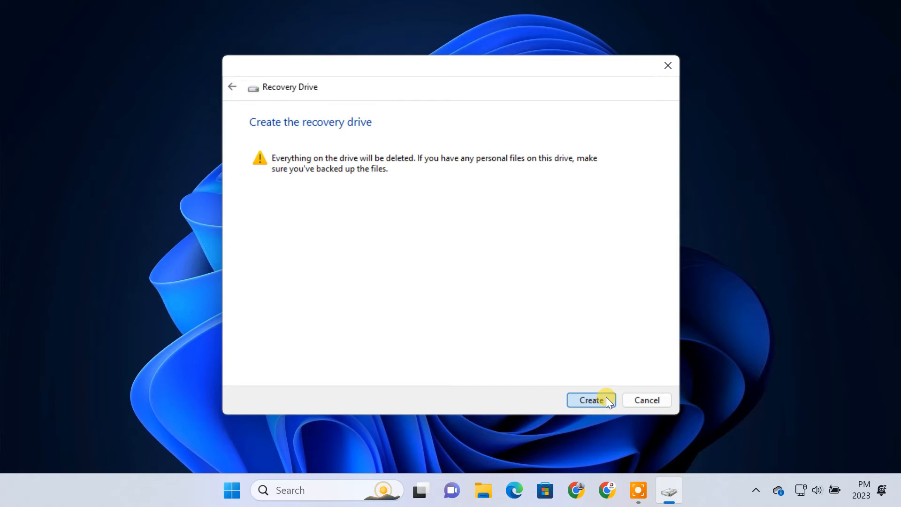
pyautogui.click(590, 399)
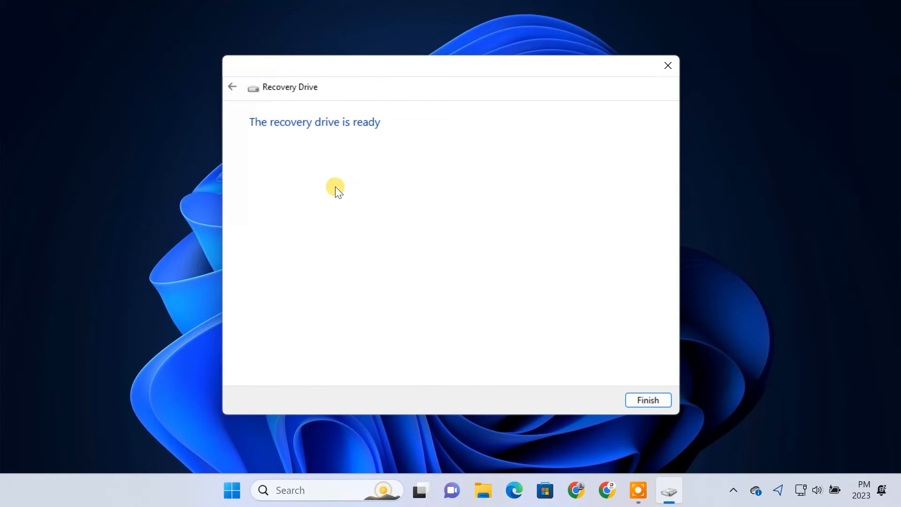
pyautogui.moveTo(362, 137)
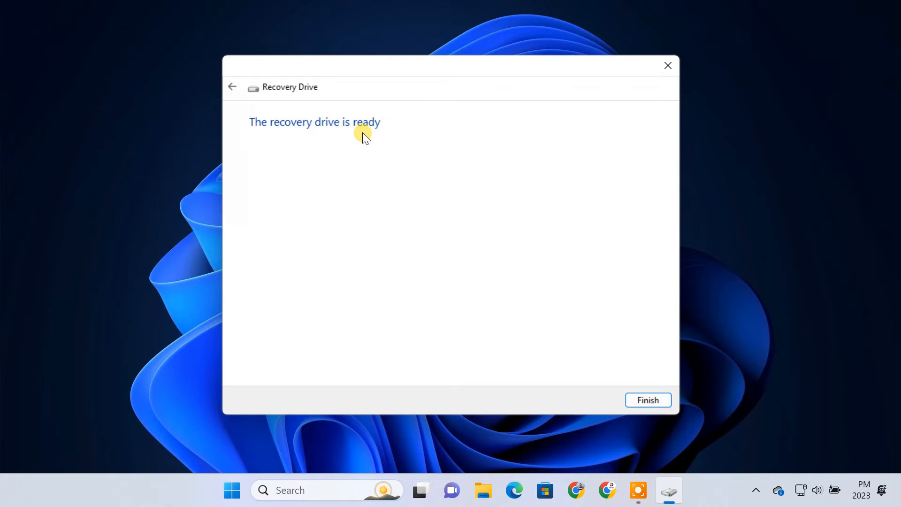